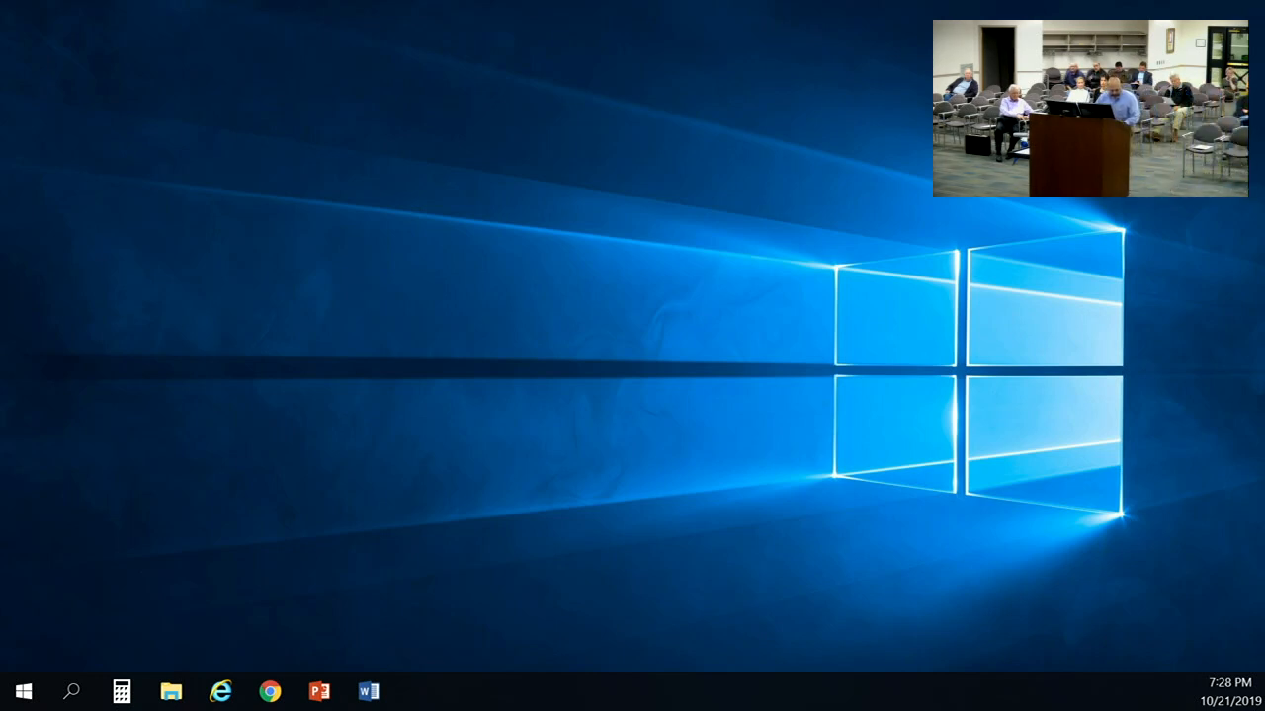
# Step: Restore the presentation and show the 091619G voluntary annexation title slide full screen
pyautogui.click(318, 691)
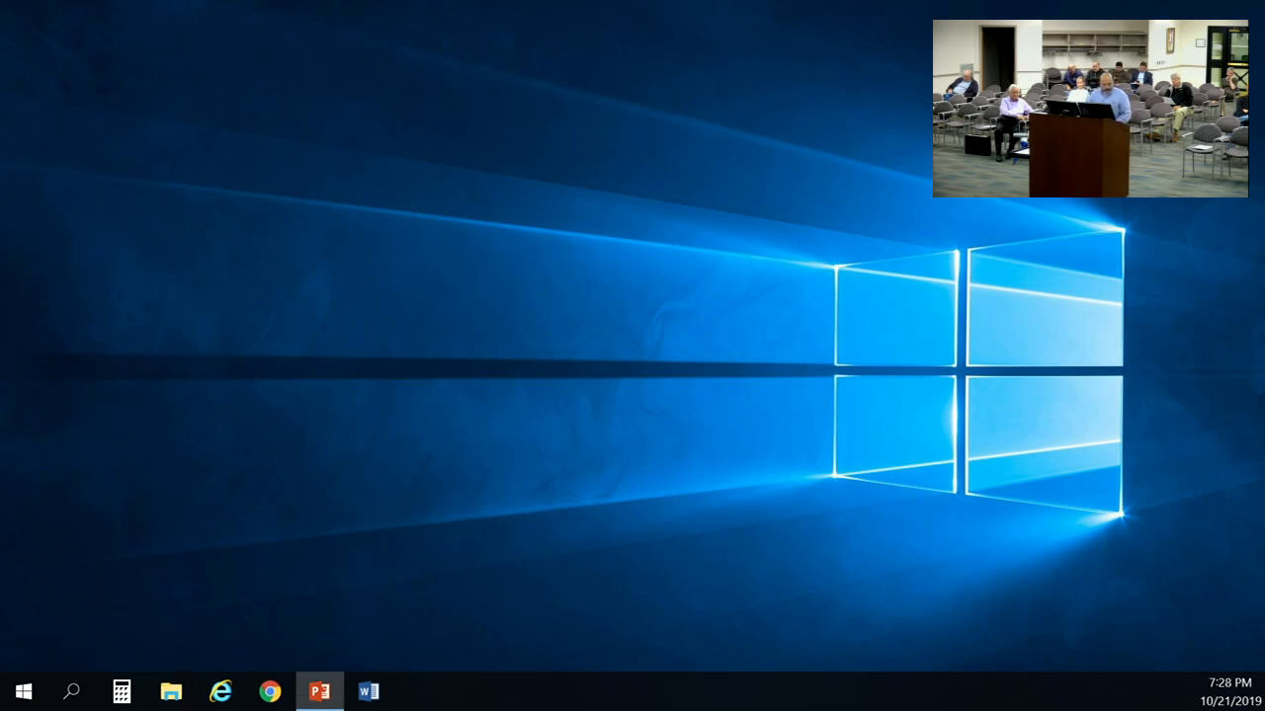
pyautogui.click(318, 692)
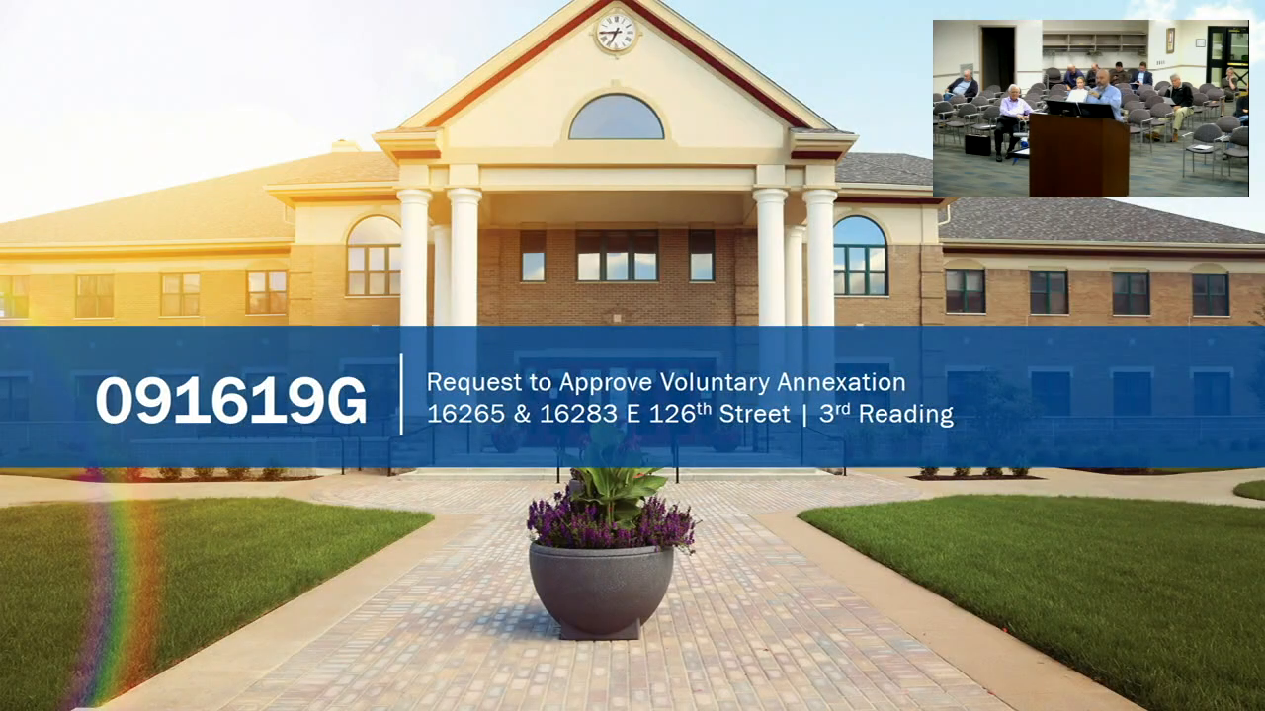